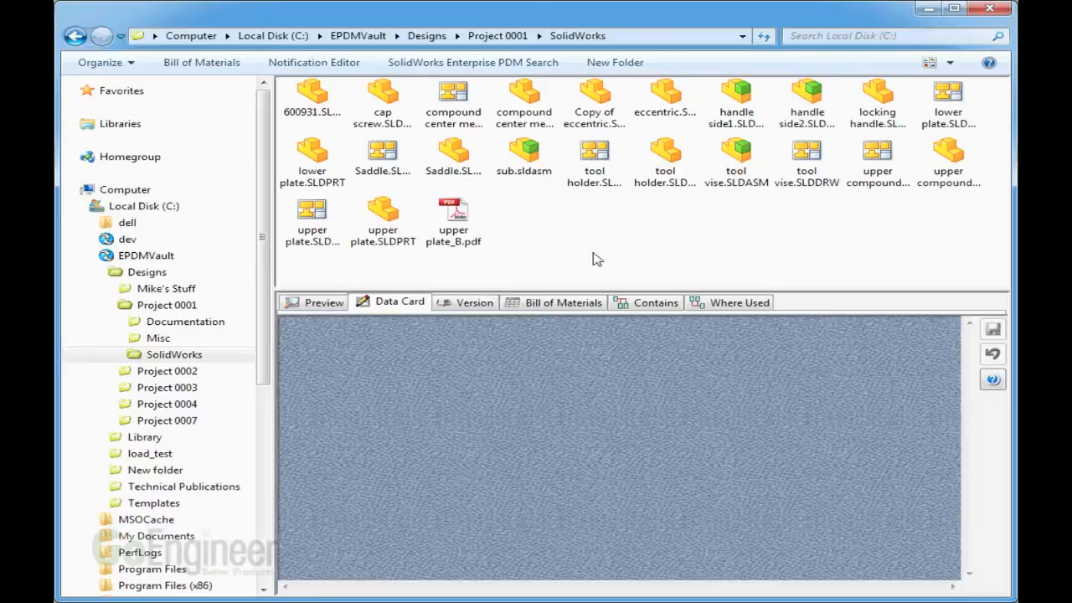
- Compare upper plate_B.pdf then Saddle.SLDPRT on the Version tab, finding Saddle at local 2 of 3
click(452, 222)
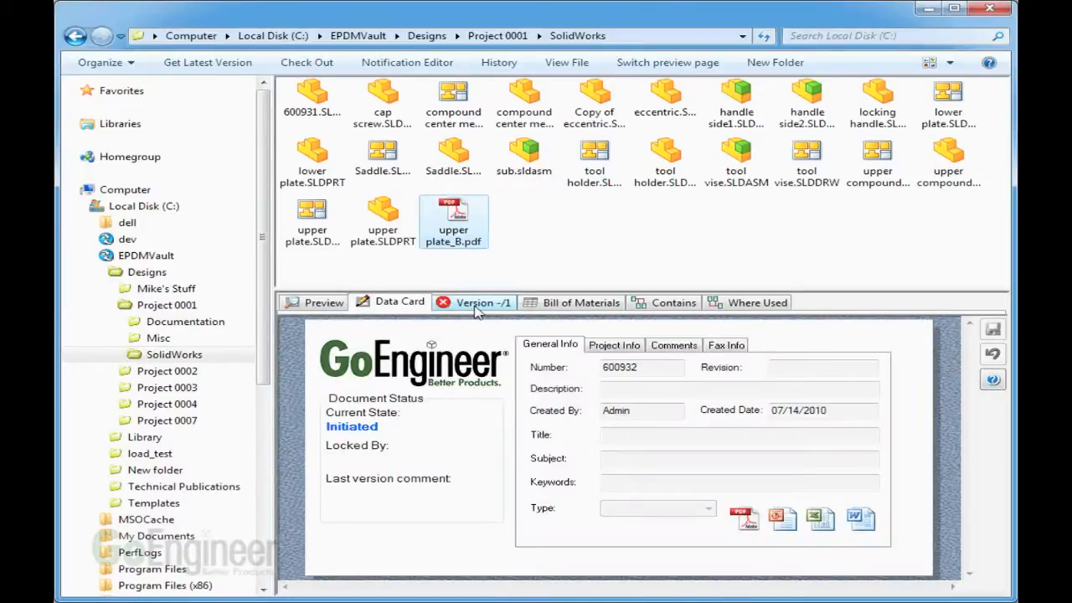
click(474, 302)
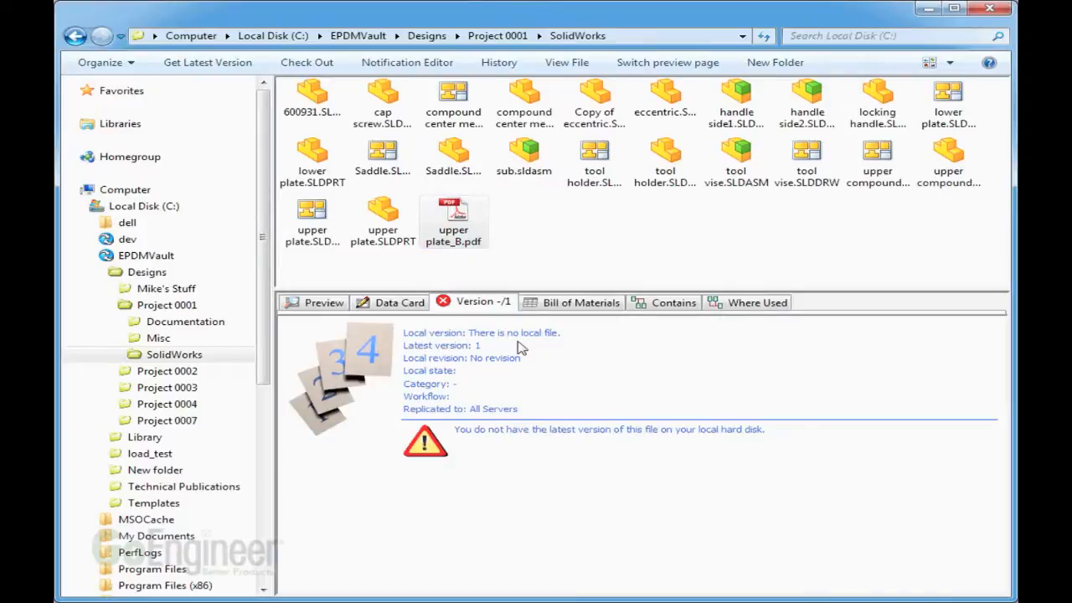
click(453, 218)
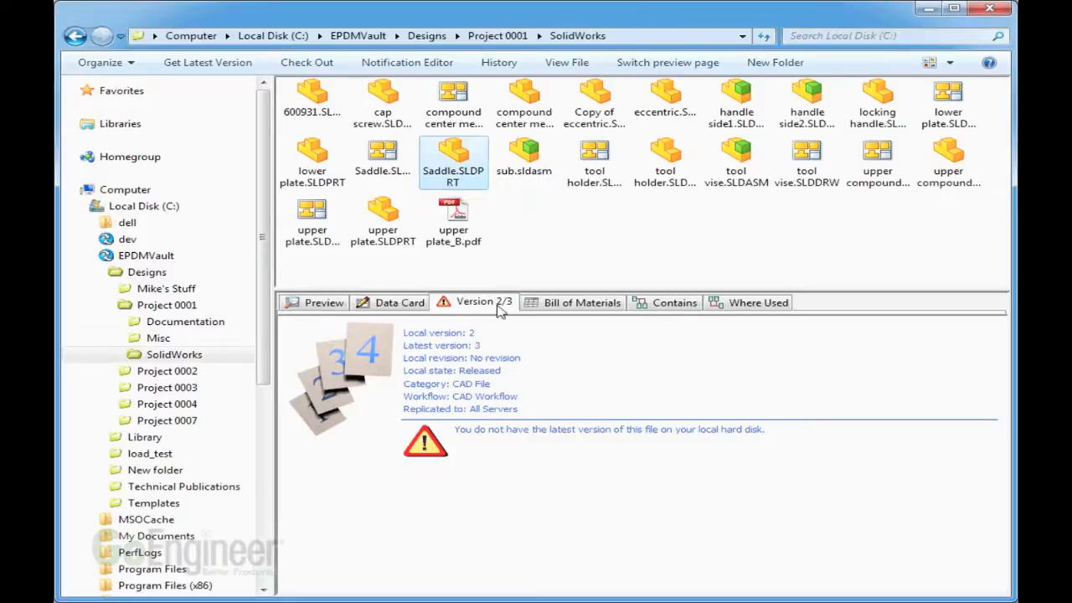
mouse_move(533, 242)
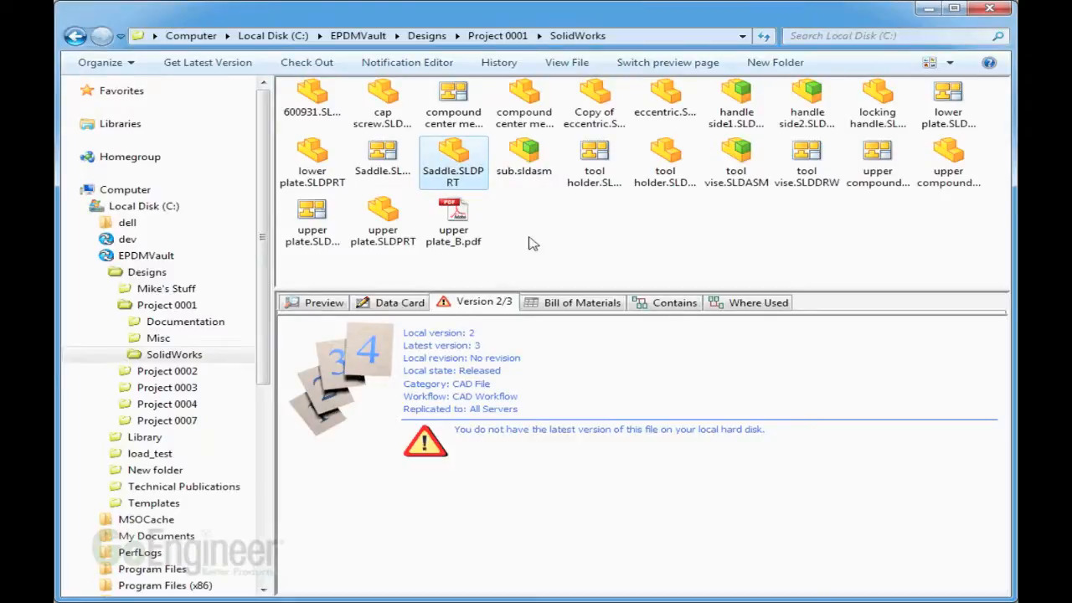
mouse_move(670, 224)
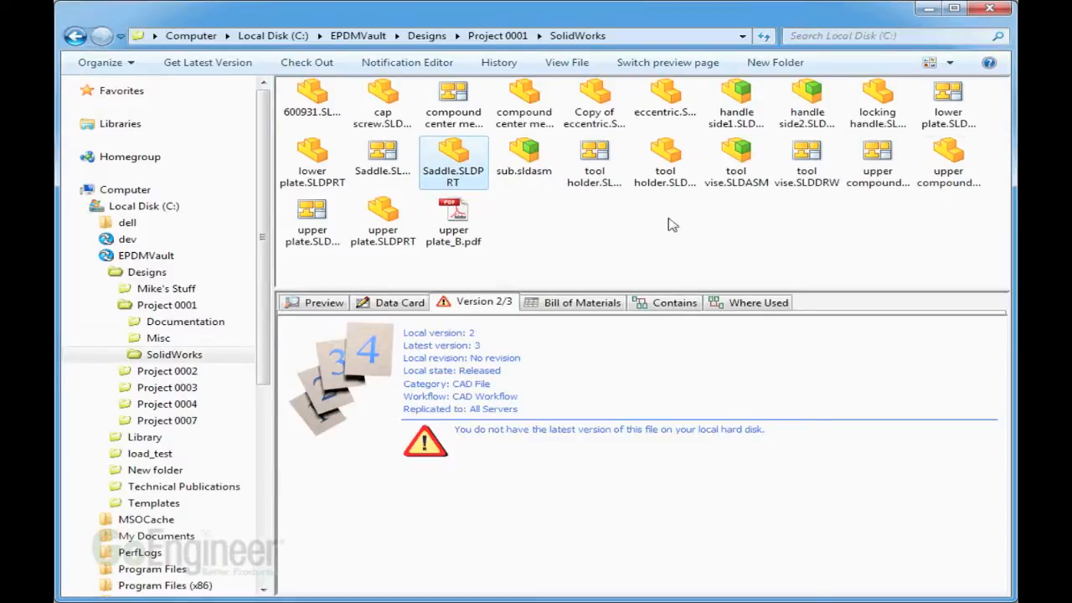
mouse_move(499, 274)
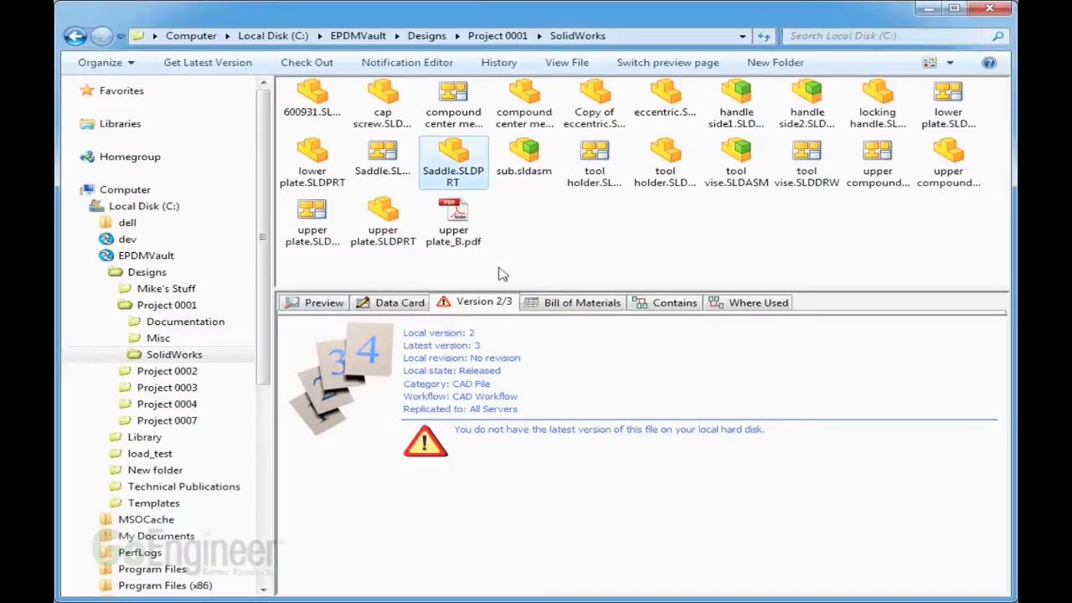
click(174, 354)
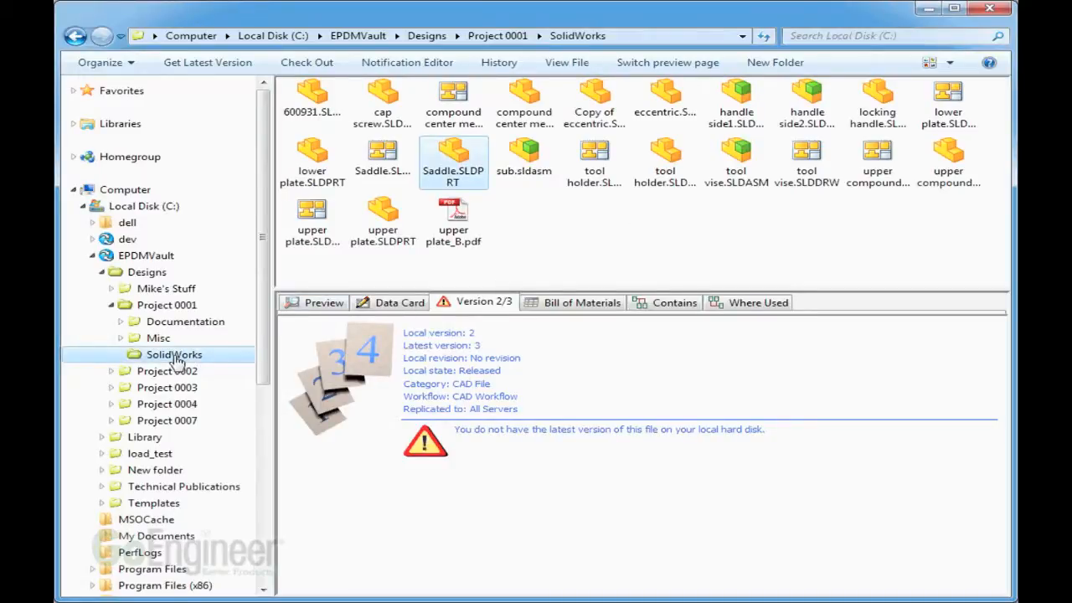
right_click(173, 354)
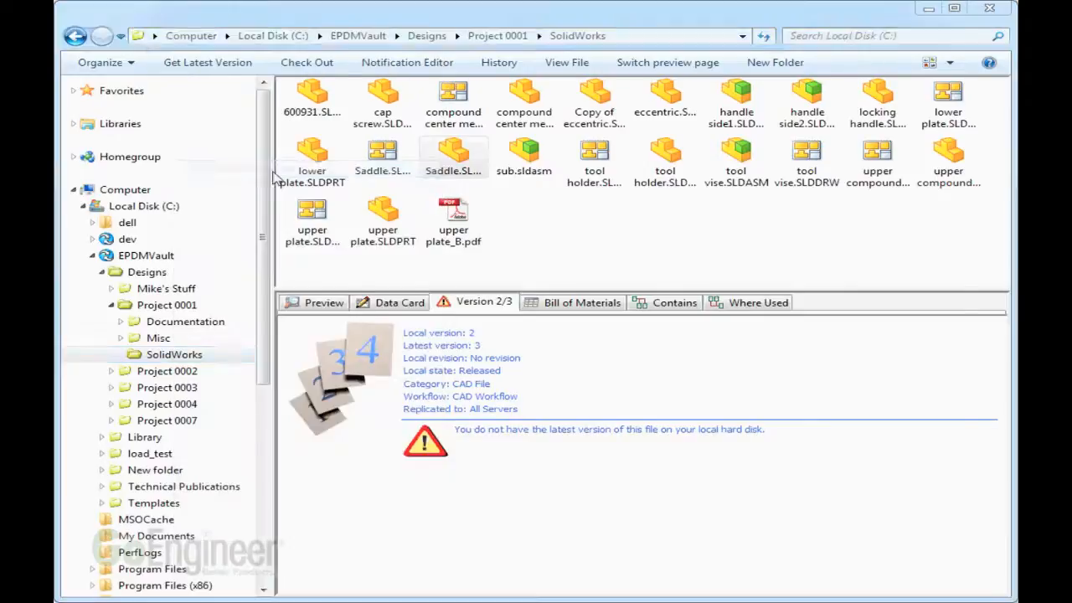
- Run Get Latest Version on the SolidWorks folder to list each file's local versus vault version
click(206, 62)
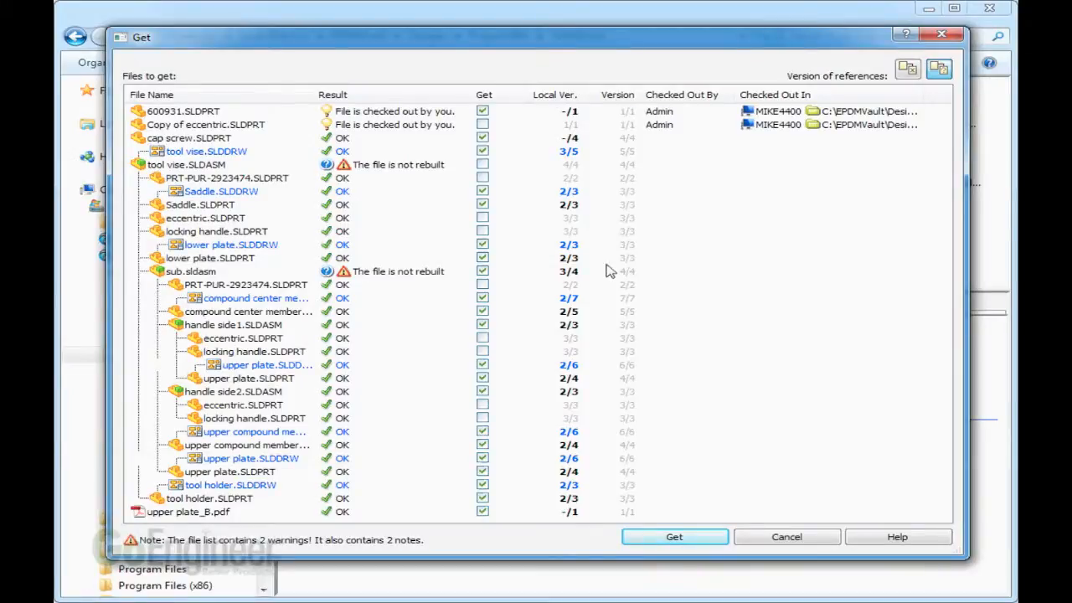
mouse_move(399, 432)
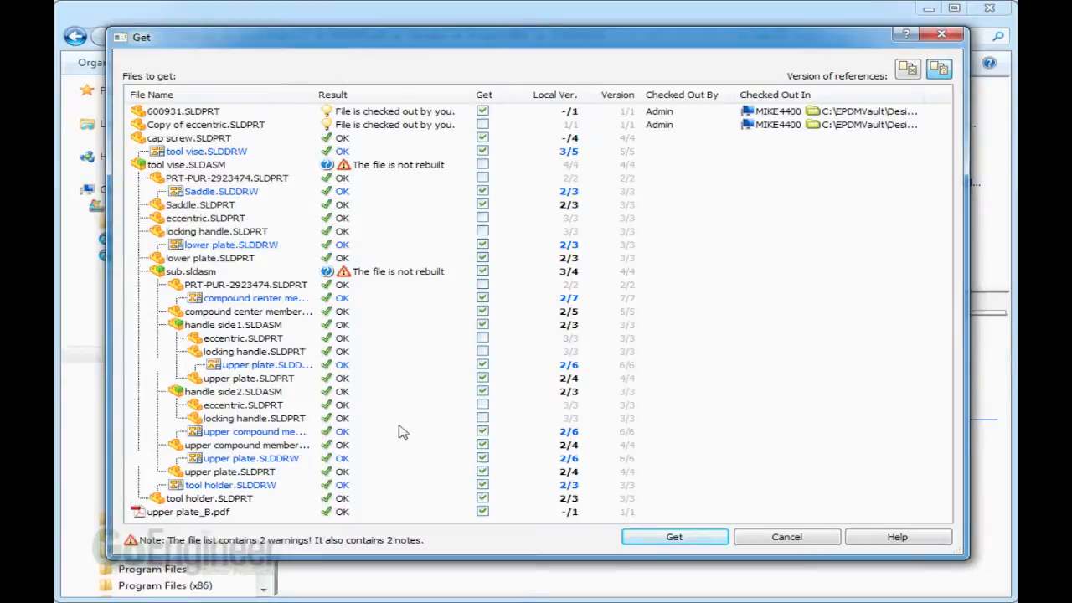
mouse_move(628, 406)
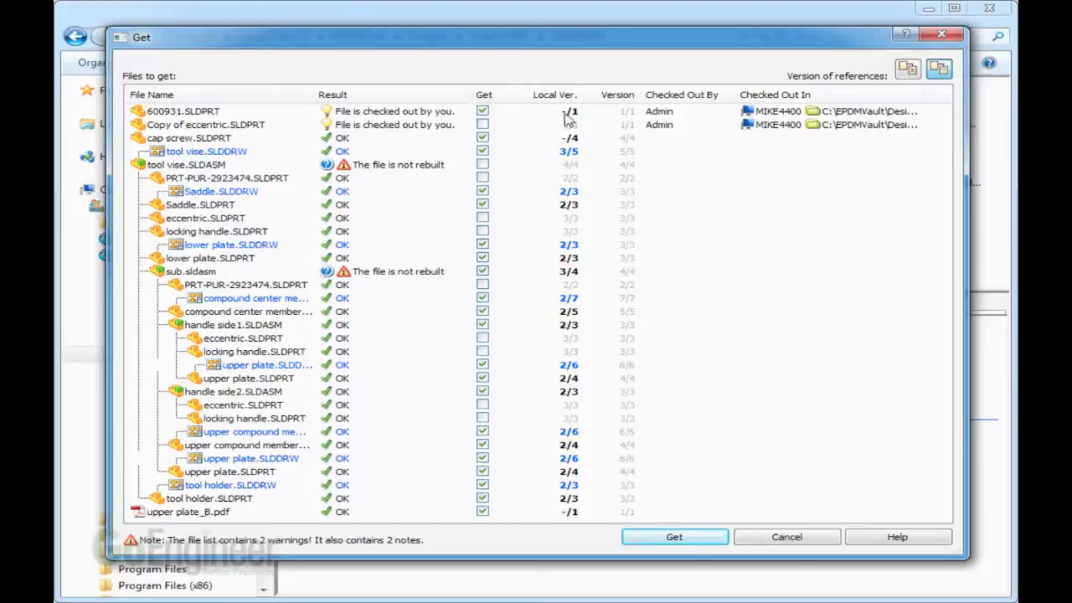
mouse_move(572, 117)
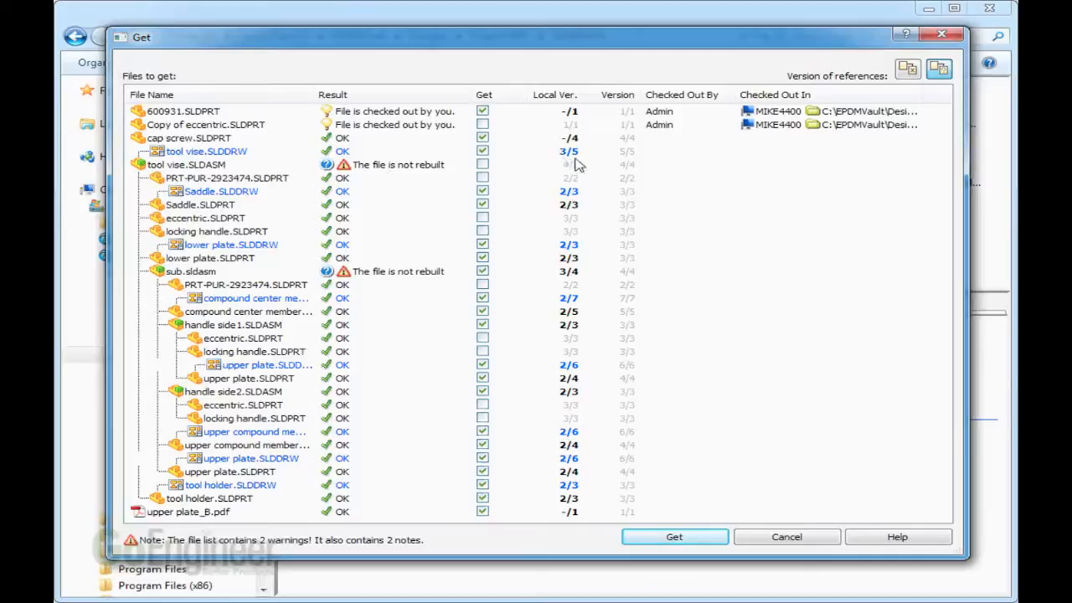
mouse_move(586, 163)
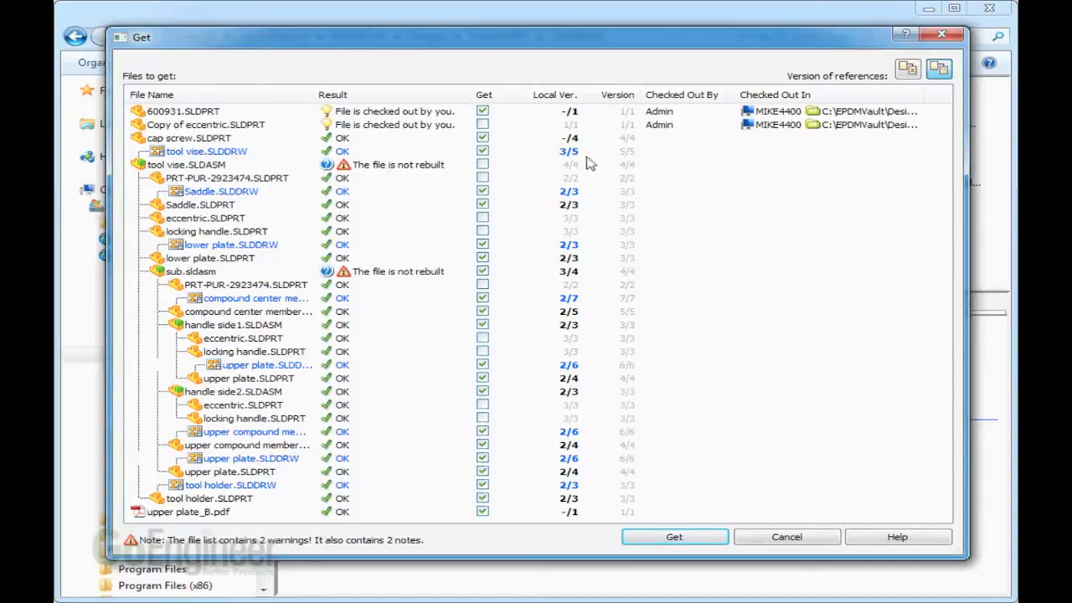
mouse_move(586, 312)
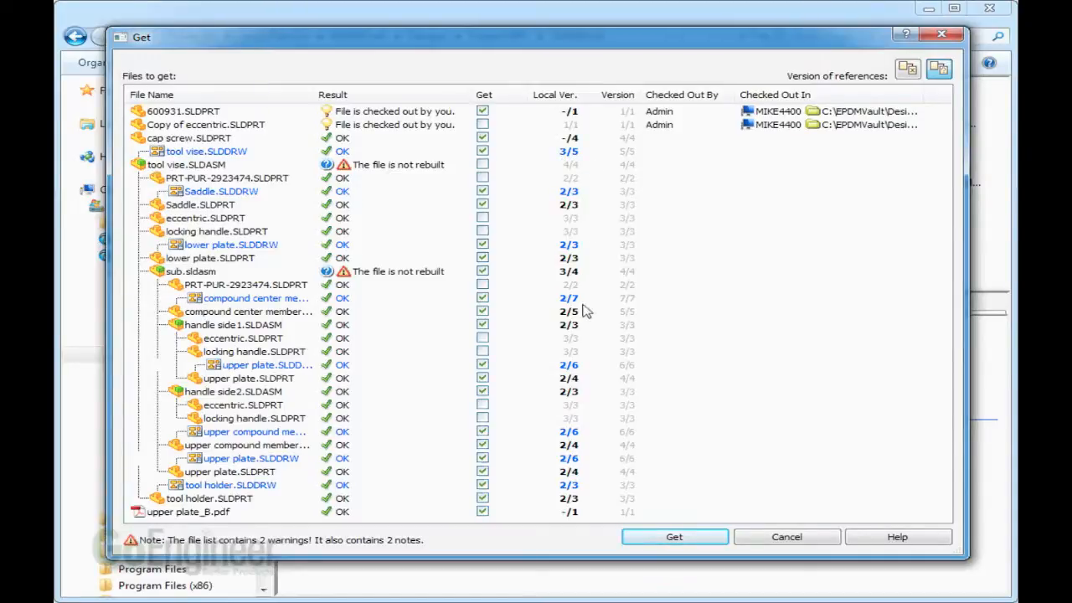
mouse_move(572, 477)
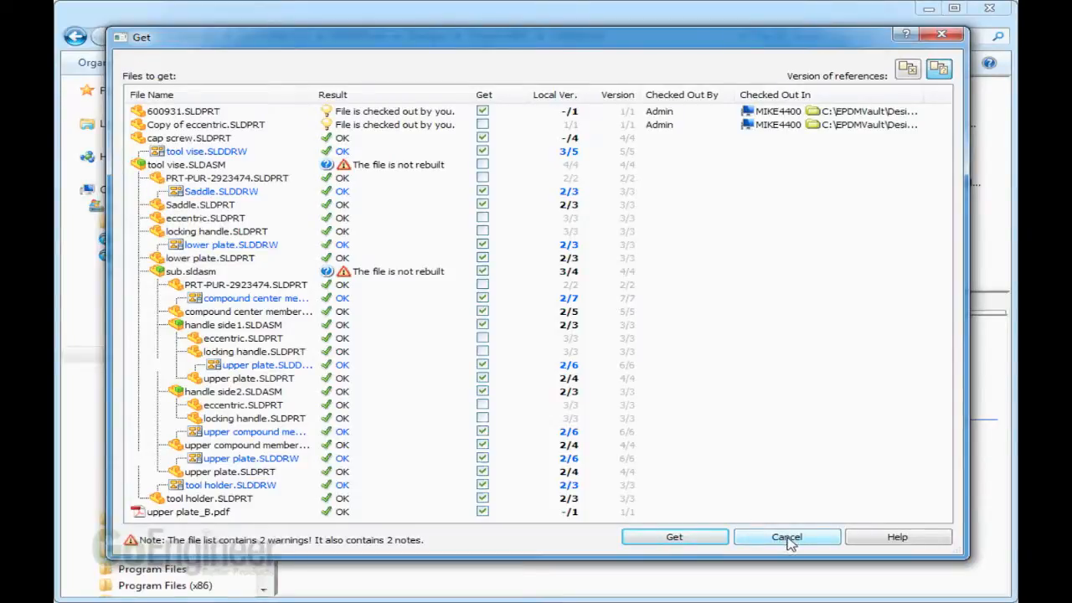
mouse_move(674, 537)
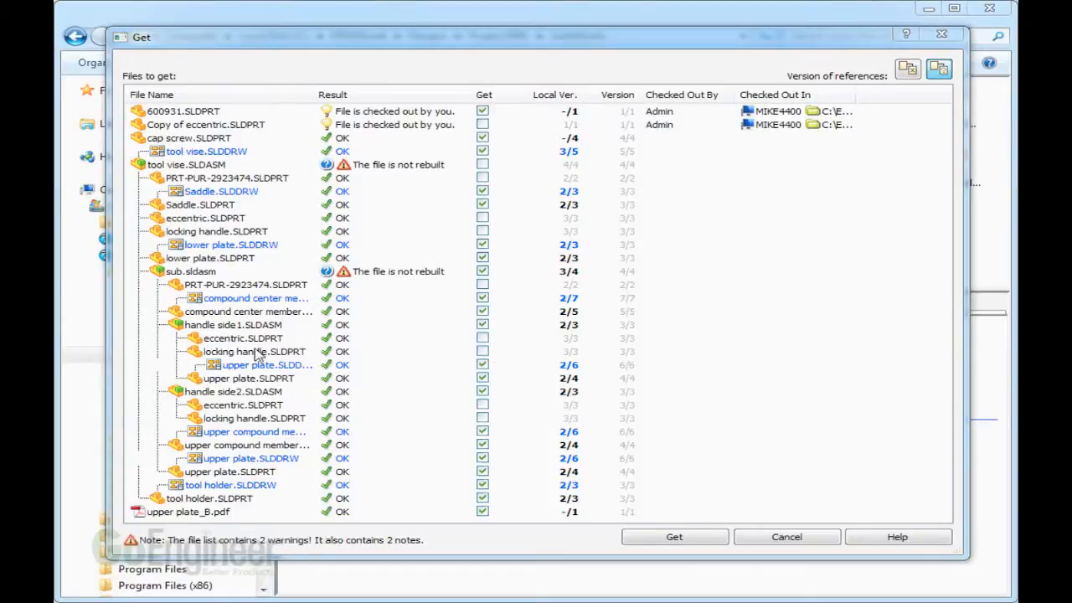
mouse_move(728, 299)
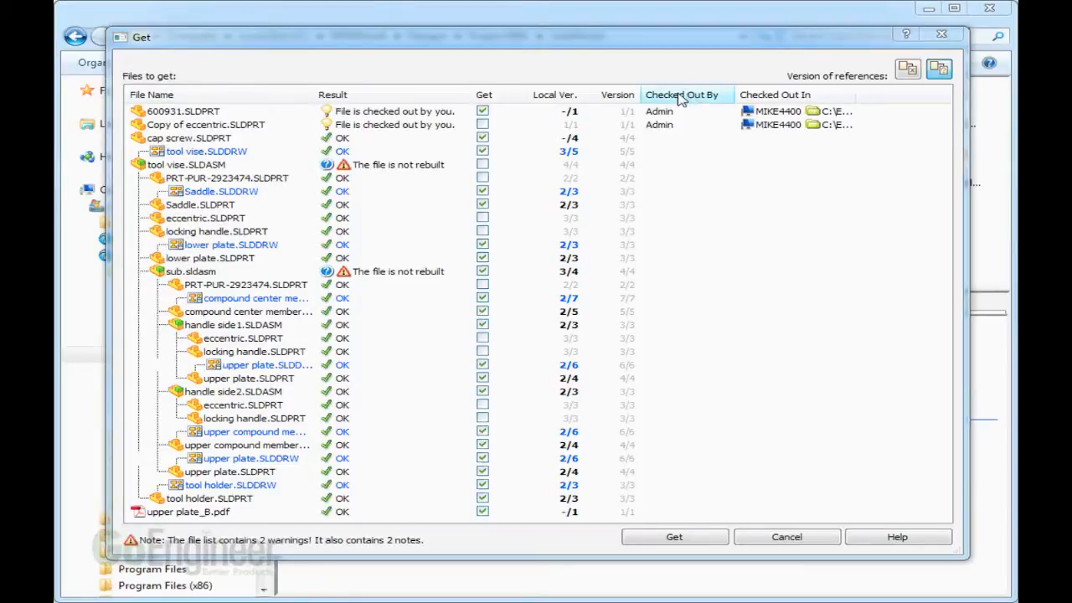
- Add the Found in column to the Get list and scroll it into view to see vault folder paths
right_click(682, 94)
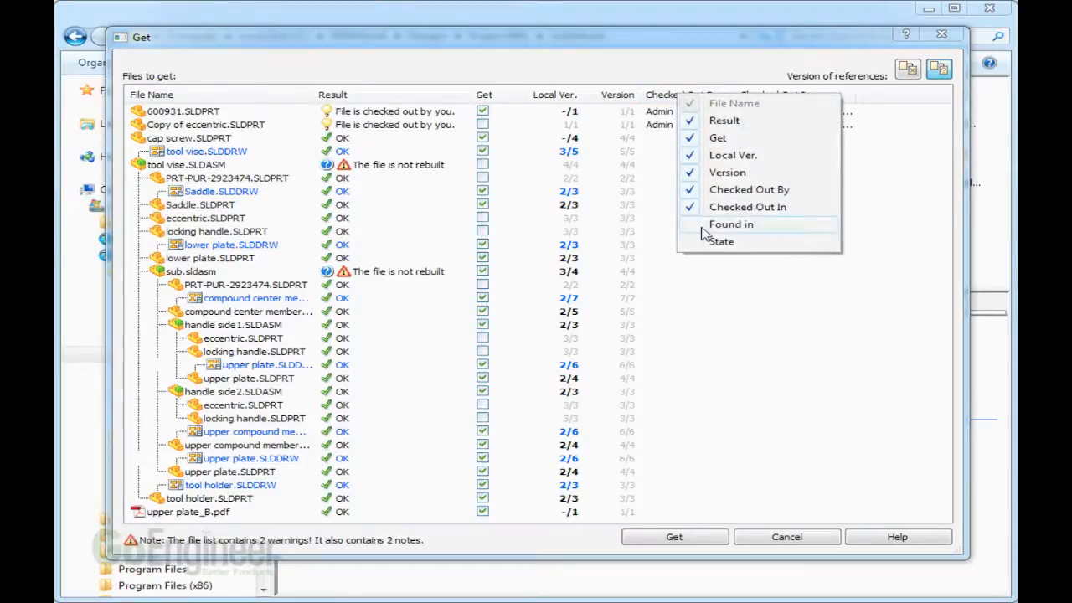
mouse_move(731, 224)
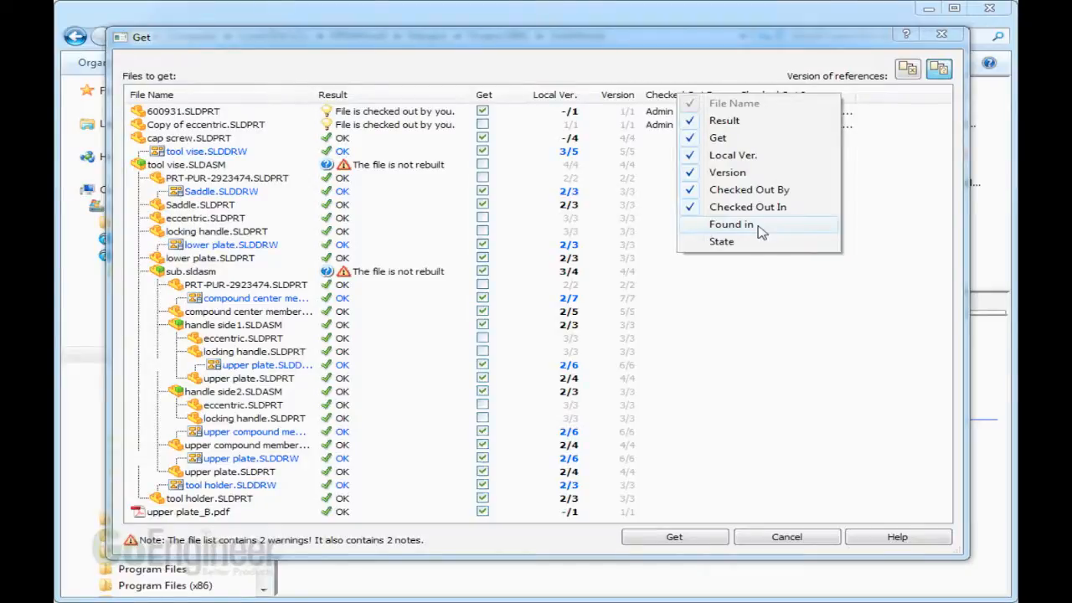
click(731, 224)
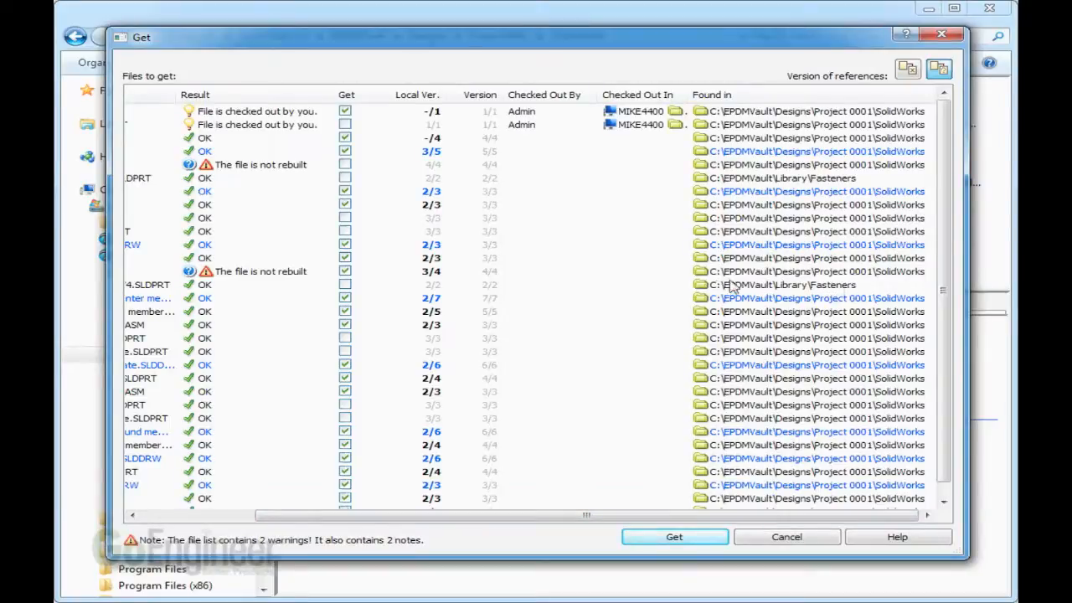
drag(586, 514, 720, 515)
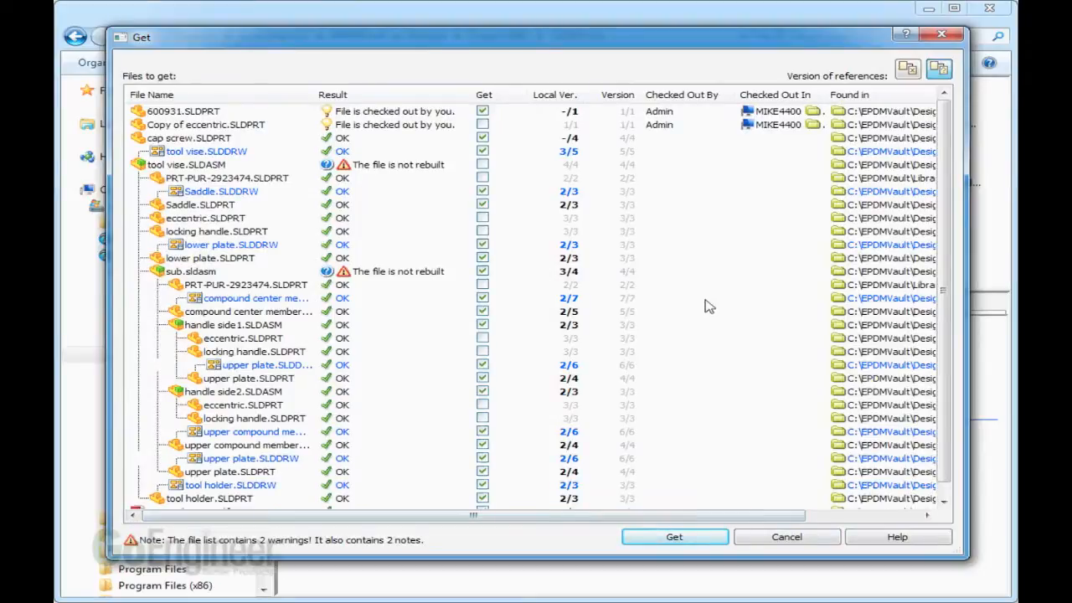
- Select the compound center member row and bring up the file list's context menu
click(247, 310)
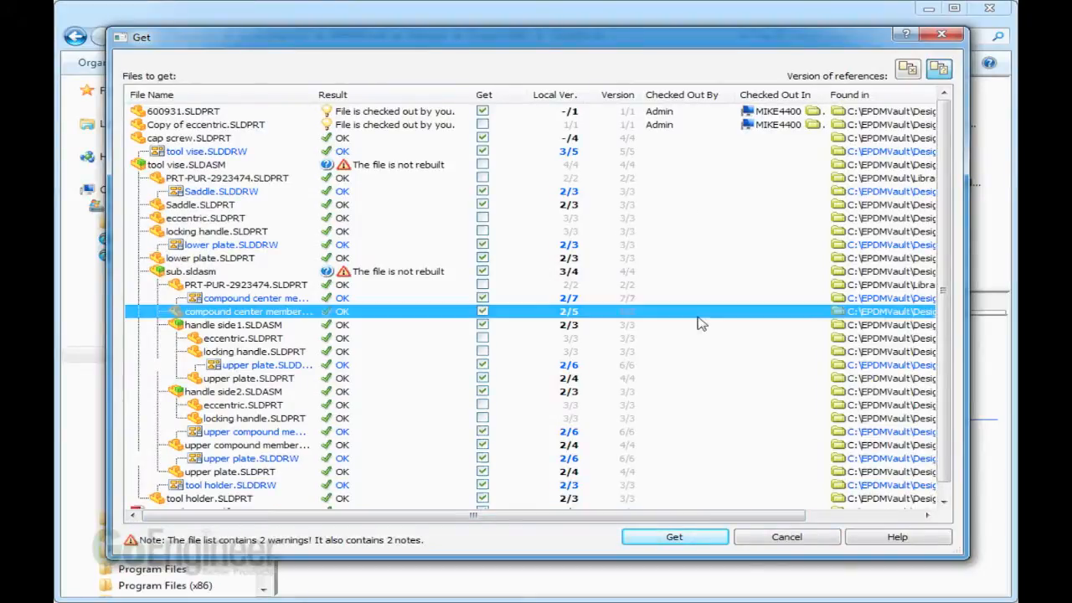
right_click(701, 323)
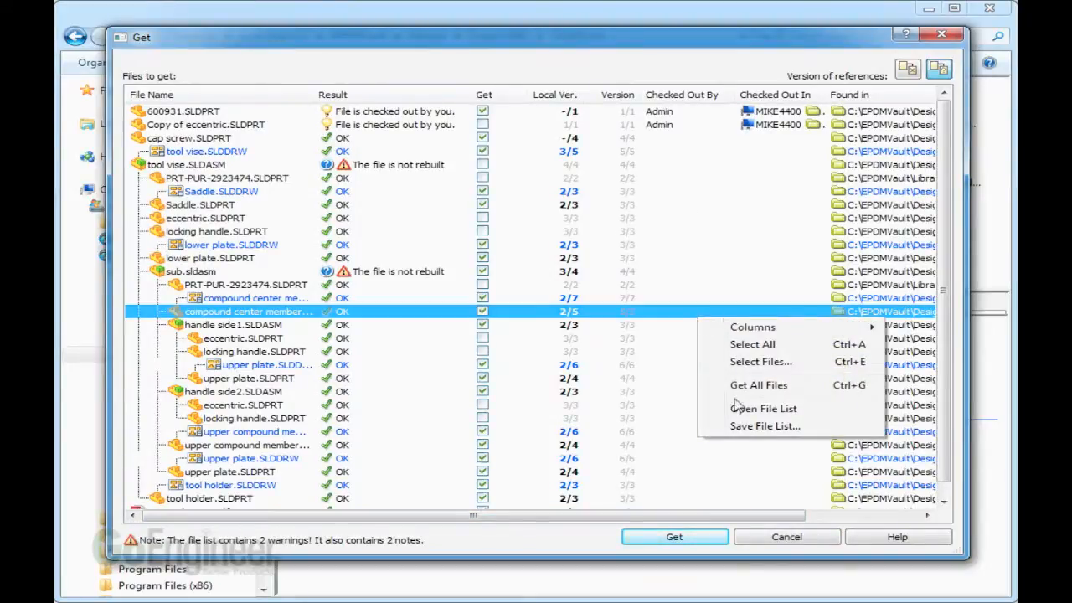